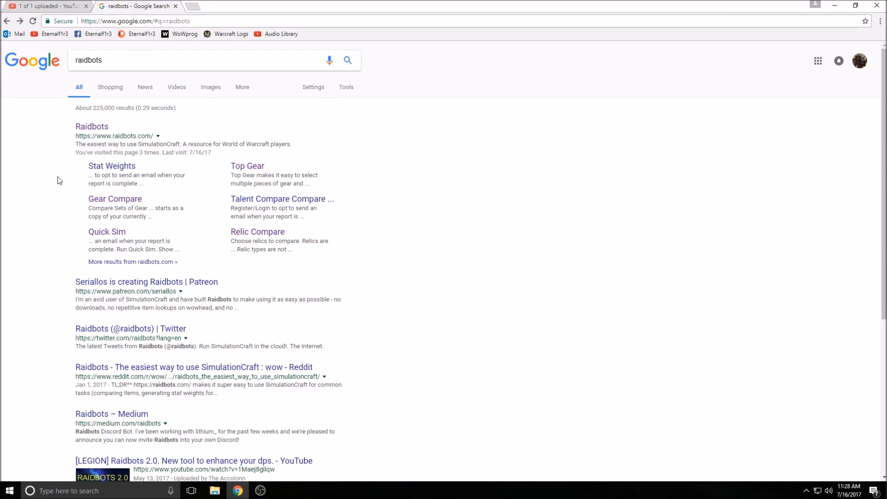
{"action": "mouse_move", "coordinate": [62, 172]}
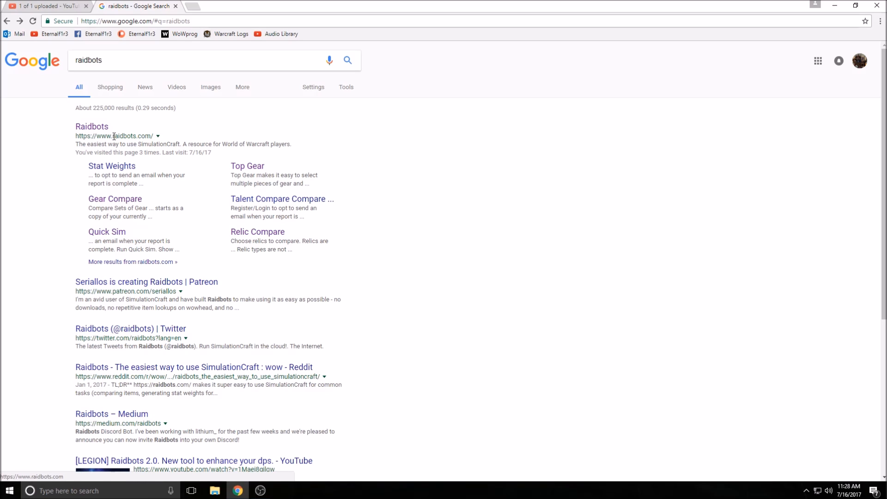
Step: Open raidbots.com/simbot from the search results and look over the seven simulation tools
{"action": "left_click", "coordinate": [91, 126]}
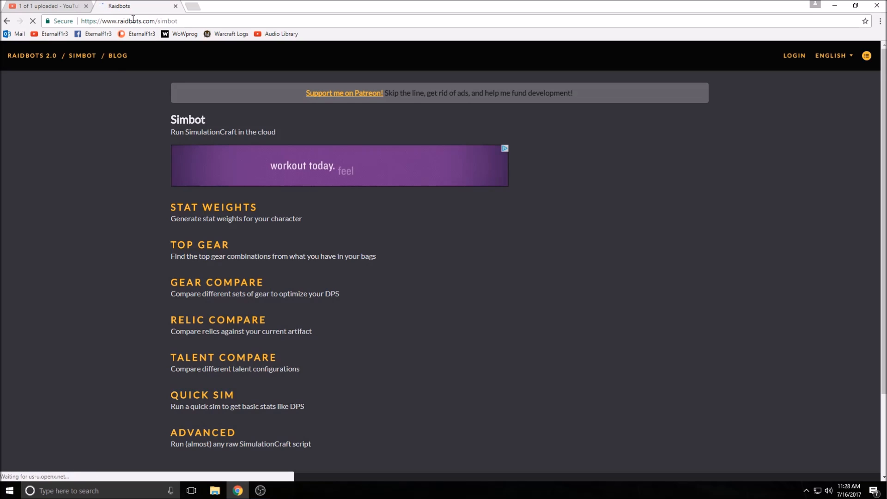
{"action": "scroll", "scroll_direction": "down", "scroll_amount": 3}
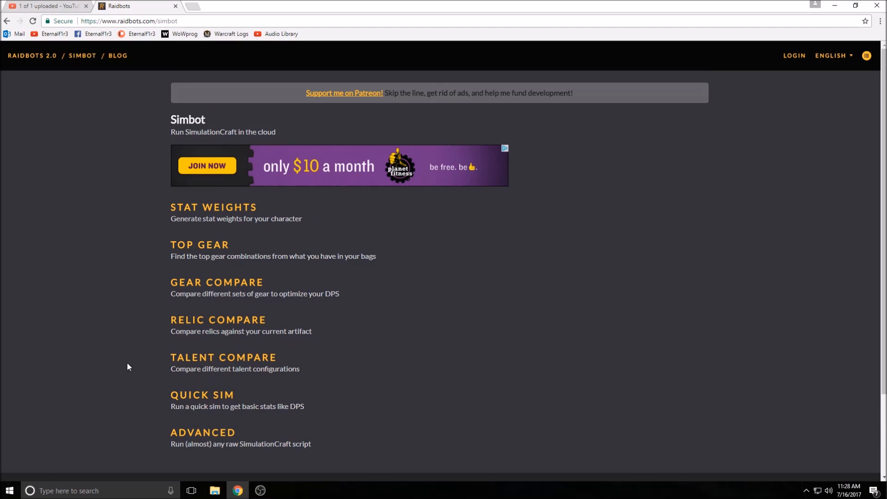
{"action": "mouse_move", "coordinate": [210, 322]}
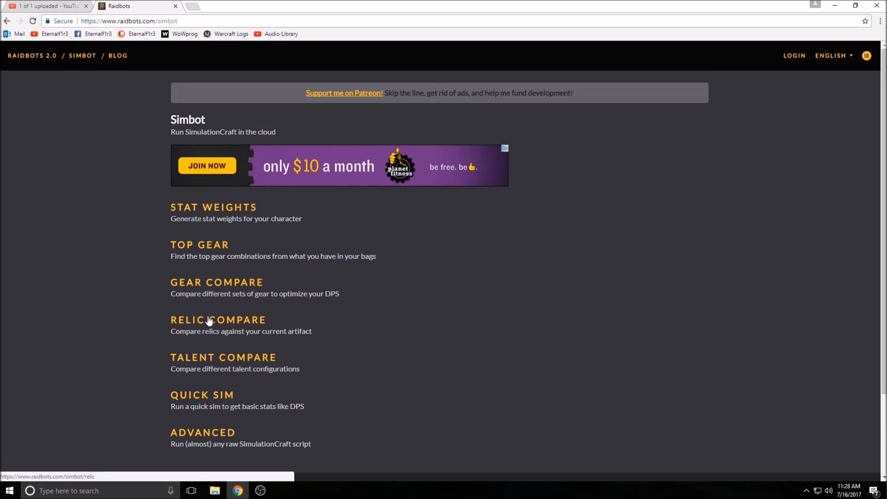
{"action": "mouse_move", "coordinate": [199, 249]}
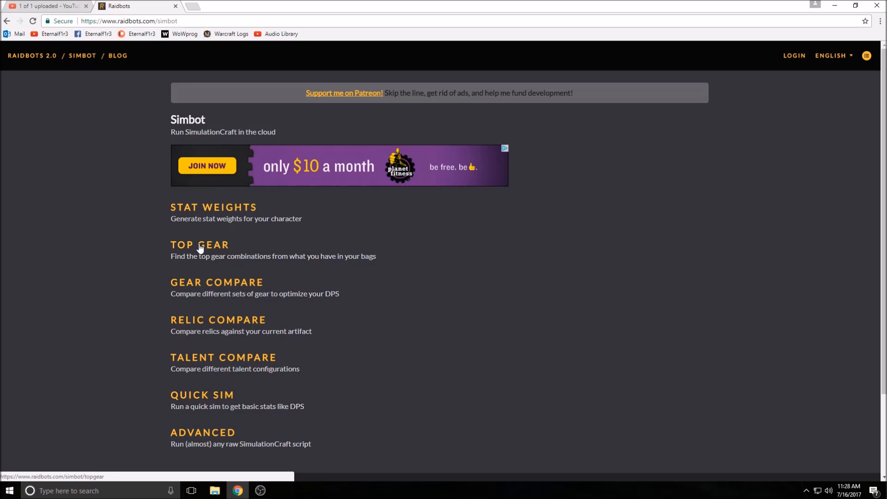
{"action": "mouse_move", "coordinate": [191, 448]}
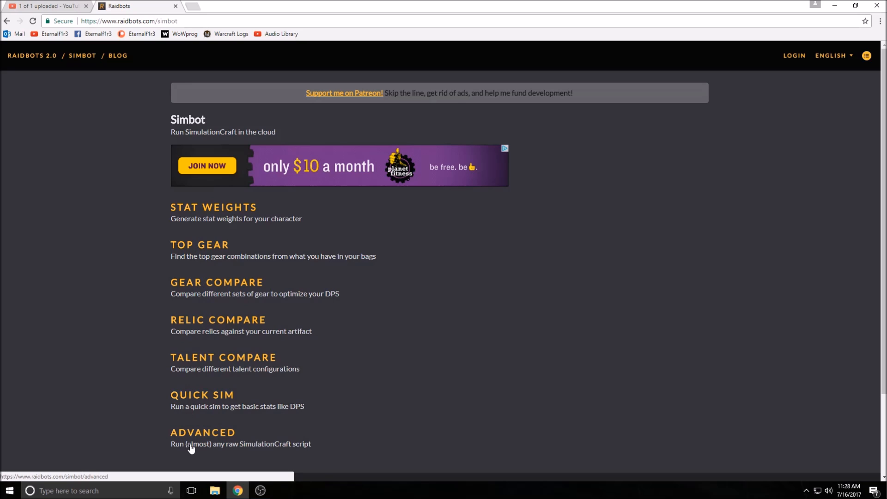
{"action": "scroll", "scroll_direction": "down", "scroll_amount": 3}
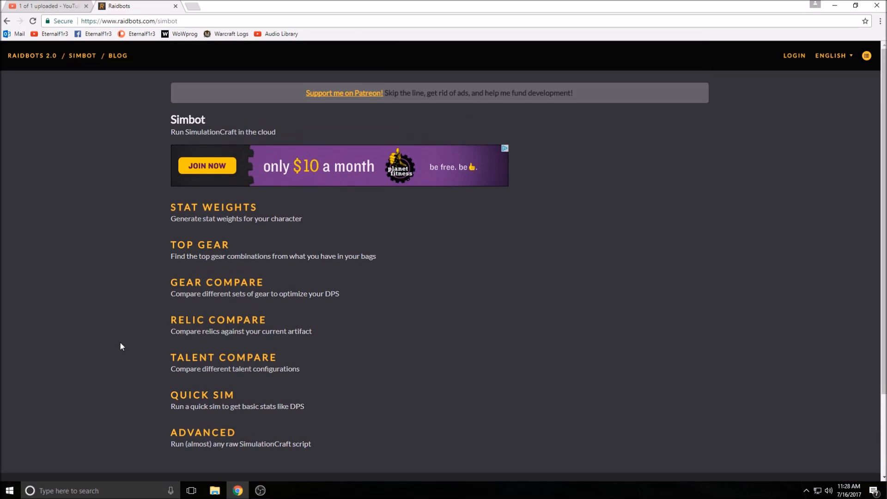
{"action": "scroll", "scroll_direction": "down", "scroll_amount": 3}
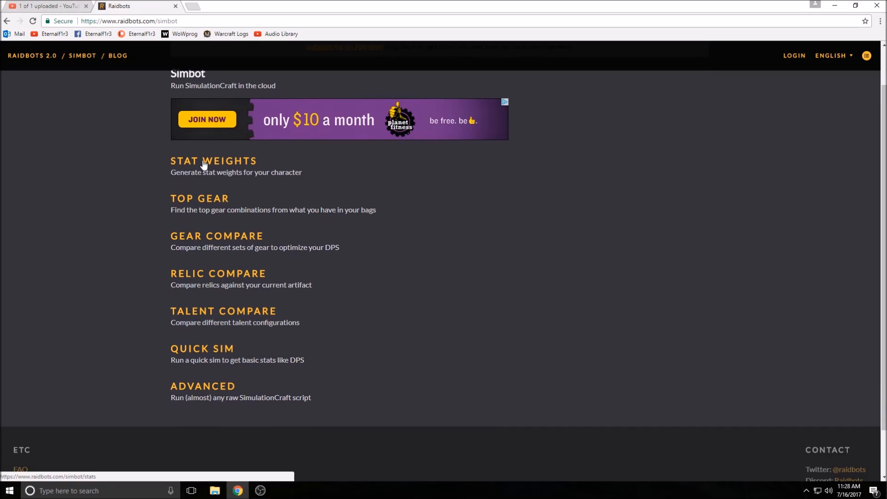
Step: Enter the character name 'eternalfire' in the Stat Weights form and scroll to the generate button
{"action": "left_click", "coordinate": [213, 160]}
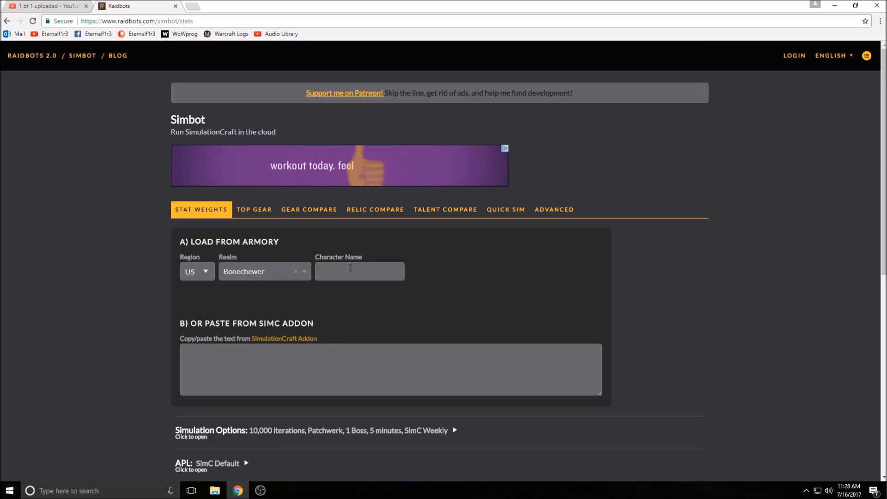
{"action": "type", "text": "eternal"}
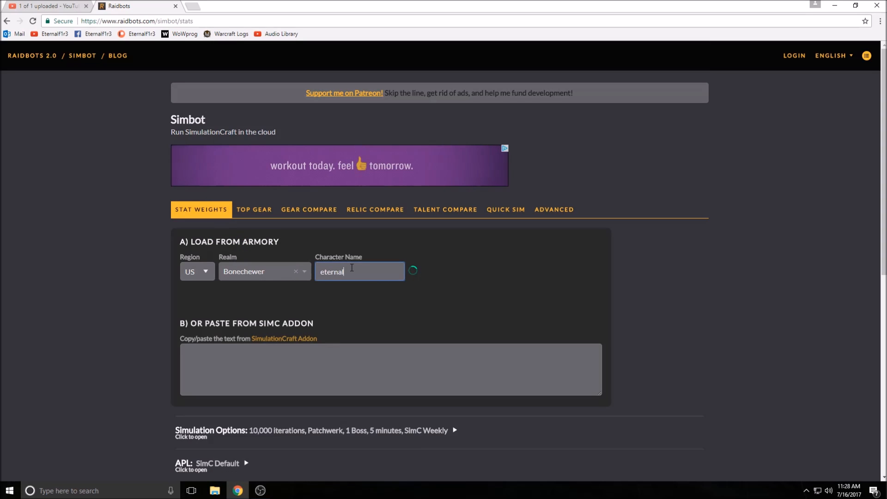
{"action": "type", "text": "fire"}
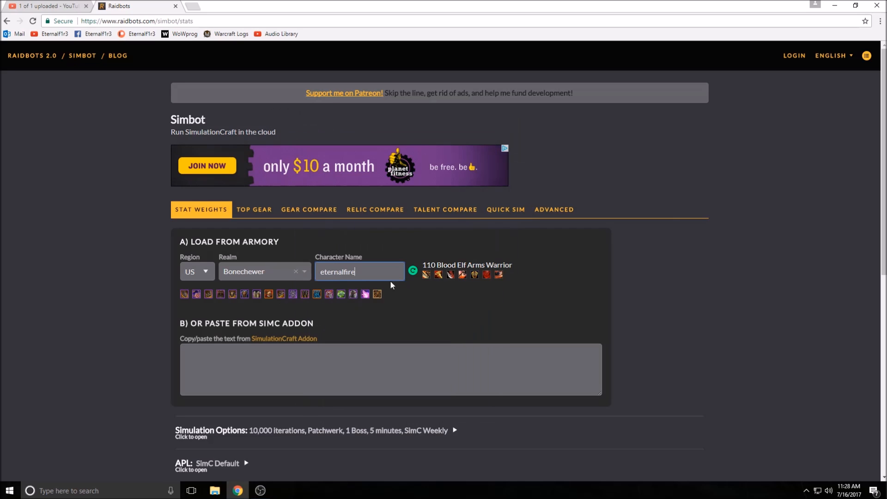
{"action": "scroll", "scroll_direction": "down", "scroll_amount": 3}
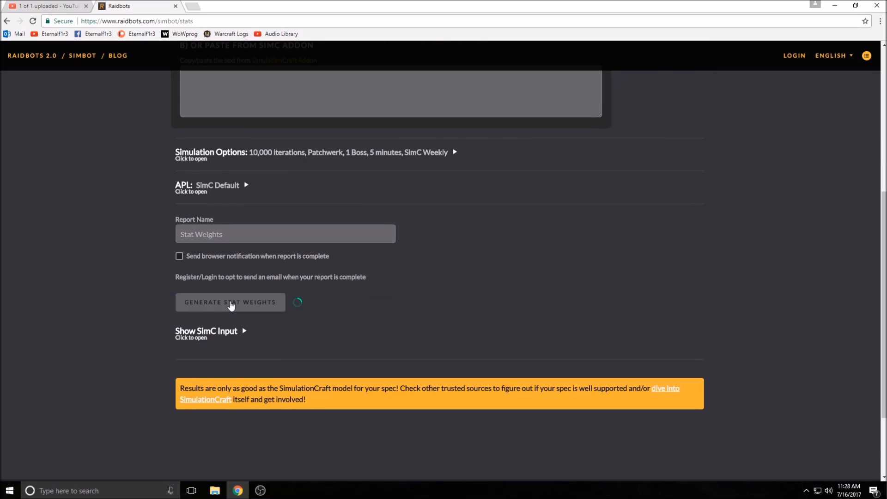
Step: Generate Eternalfire's stat weights and review the 974,793 DPS report with Mastery at 25.47
{"action": "left_click", "coordinate": [230, 301]}
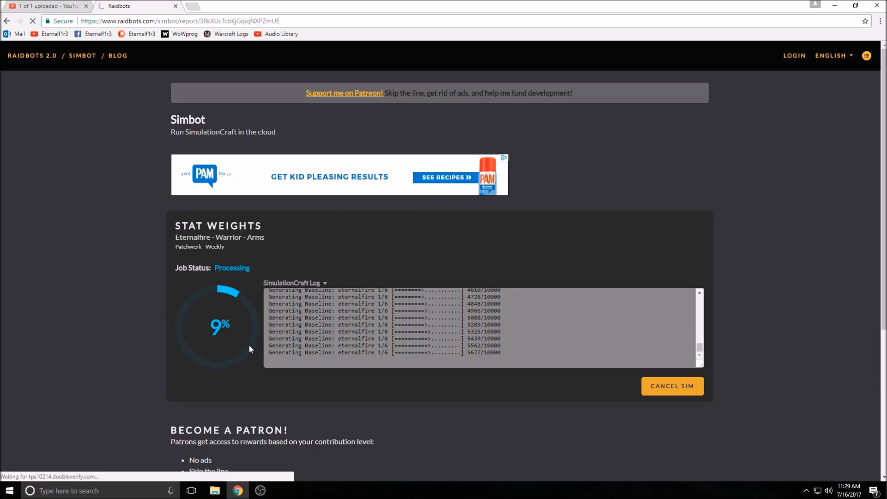
{"action": "scroll", "scroll_direction": "down", "scroll_amount": 3}
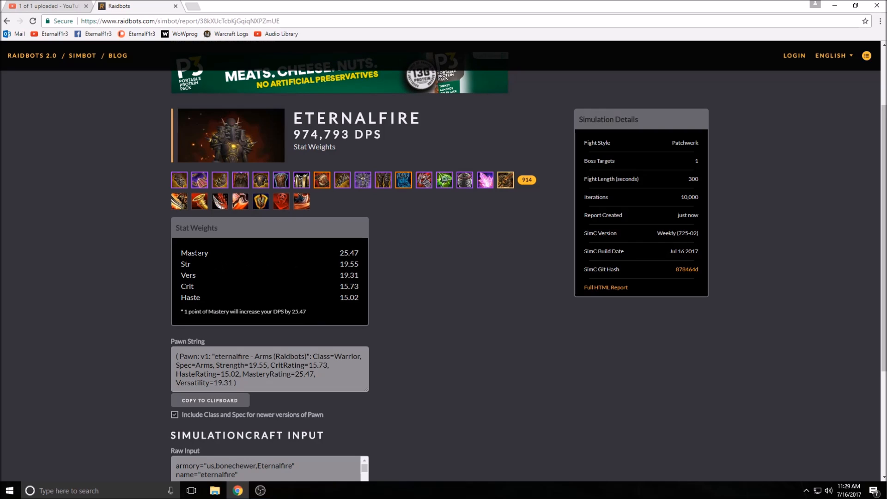
{"action": "mouse_move", "coordinate": [189, 273]}
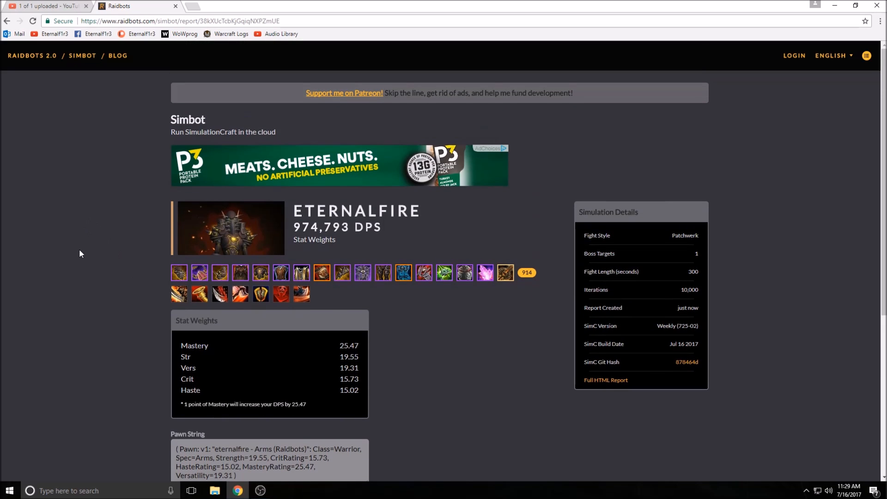
{"action": "mouse_move", "coordinate": [6, 21]}
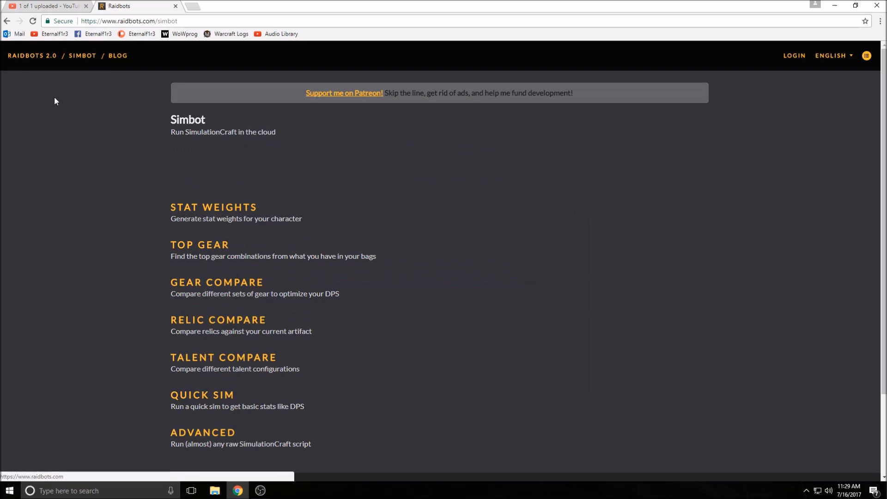
Step: Run a Quick Sim of the Arms Warrior using the default simulation options and APL
{"action": "left_click", "coordinate": [201, 395]}
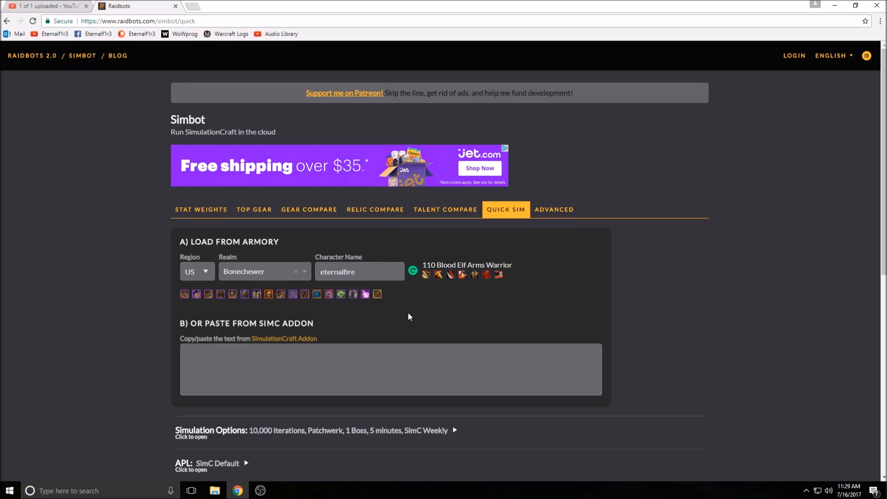
{"action": "mouse_move", "coordinate": [474, 288]}
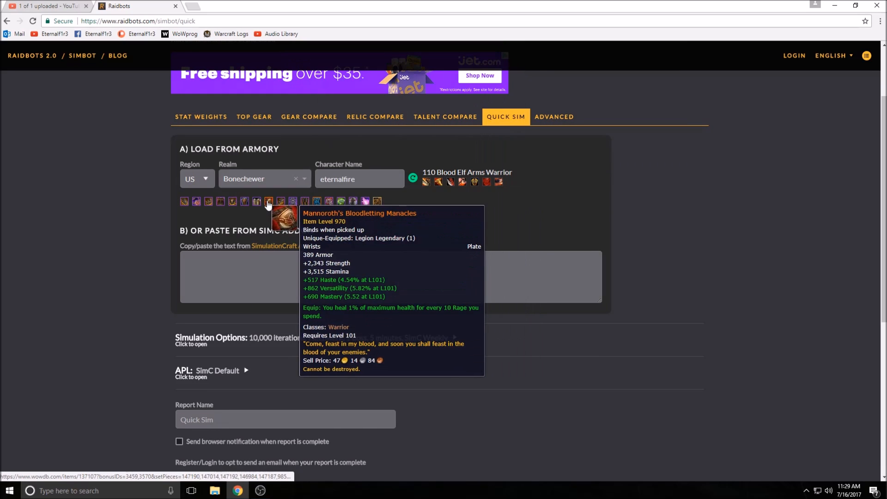
{"action": "scroll", "scroll_direction": "down", "scroll_amount": 3}
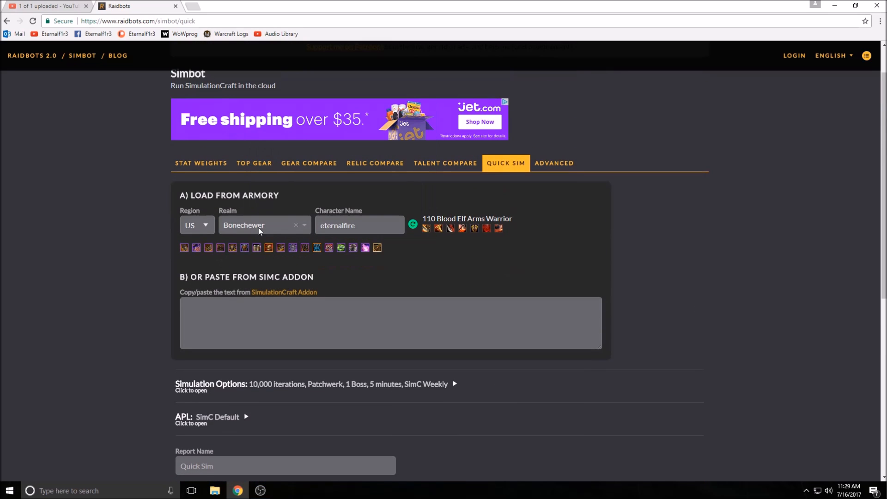
{"action": "mouse_move", "coordinate": [113, 291]}
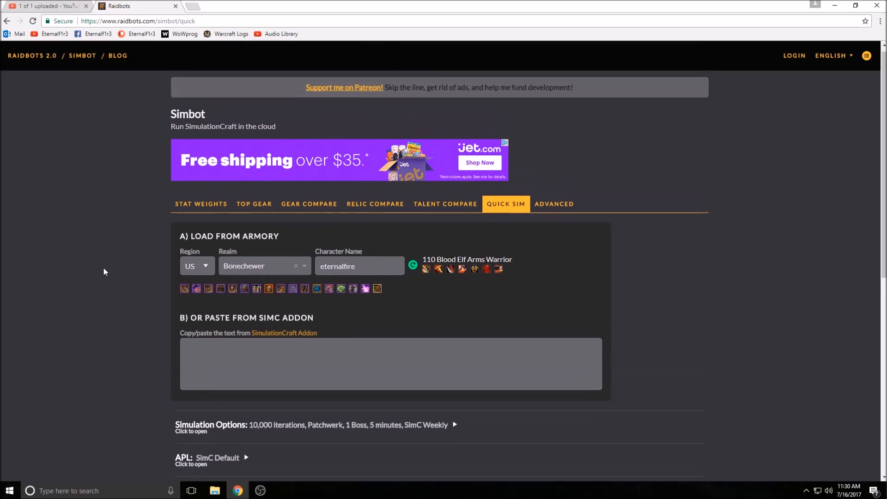
{"action": "scroll", "scroll_direction": "down", "scroll_amount": 3}
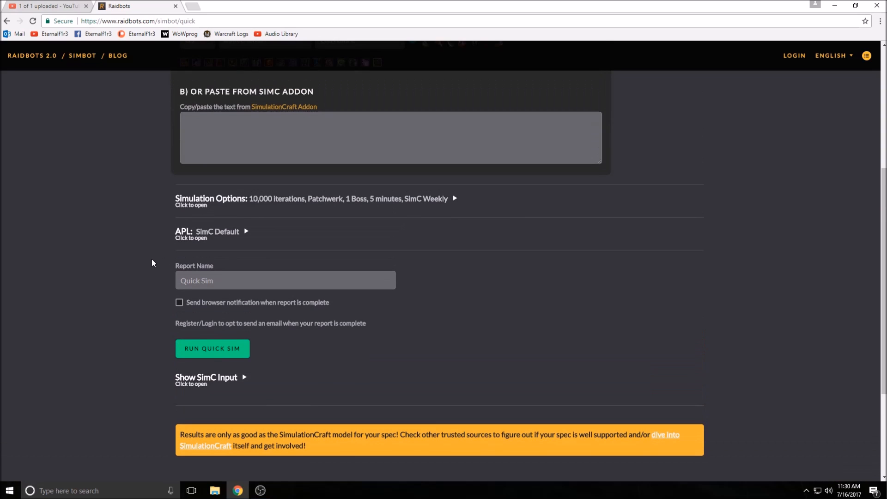
{"action": "left_click", "coordinate": [212, 348]}
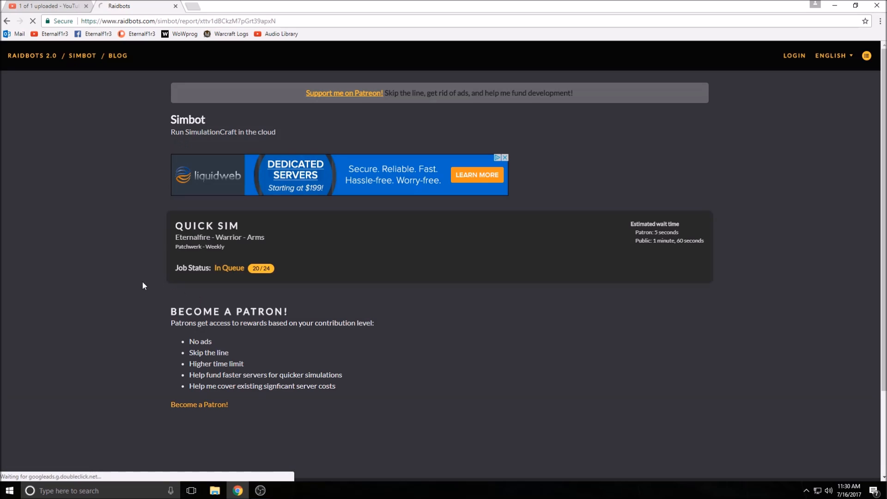
Step: Scroll the finished Quick Sim report to view the 975,571 DPS result and simulation details
{"action": "scroll", "scroll_direction": "down", "scroll_amount": 3}
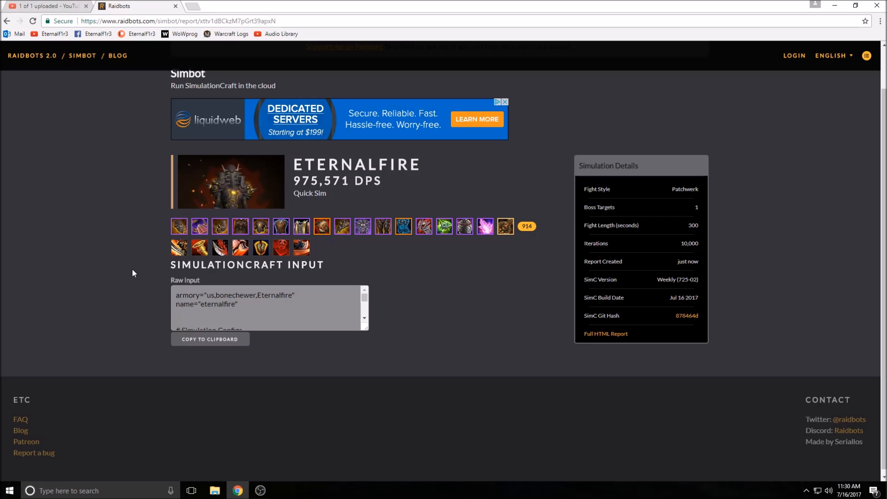
Step: Look over the Quick Sim report, then return to the Simbot home page
{"action": "scroll", "scroll_direction": "up", "scroll_amount": 3}
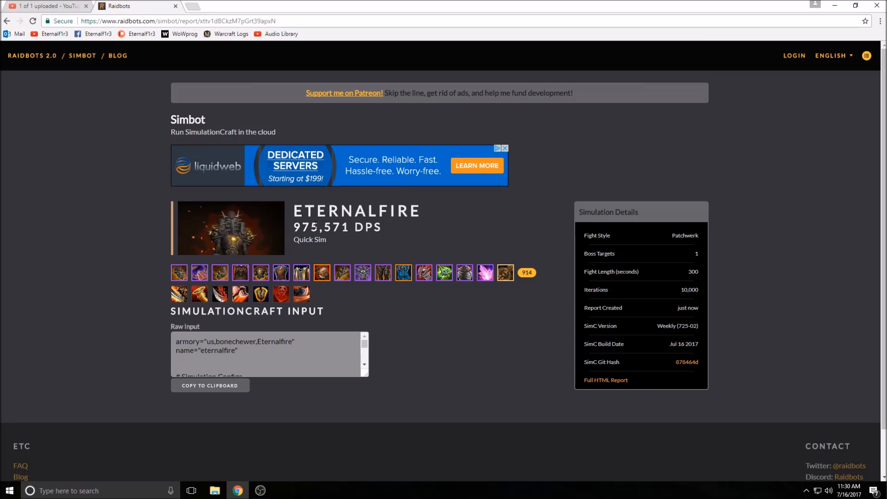
{"action": "scroll", "scroll_direction": "down", "scroll_amount": 3}
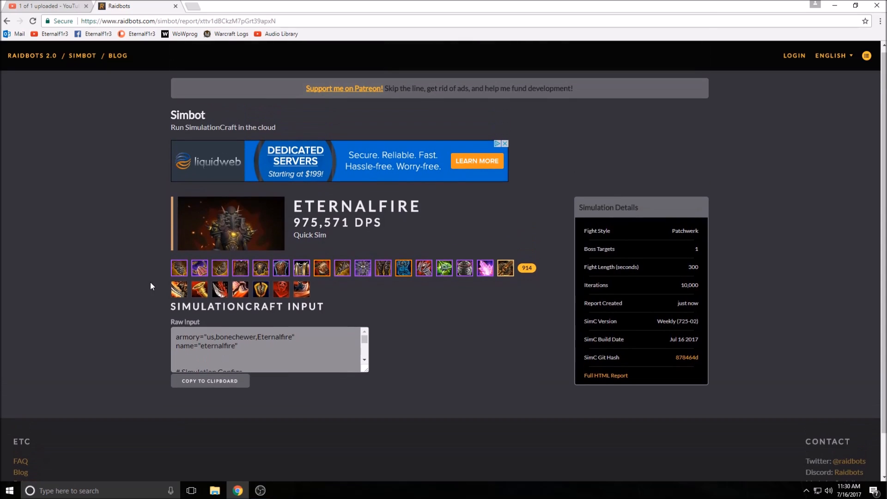
{"action": "mouse_move", "coordinate": [404, 268]}
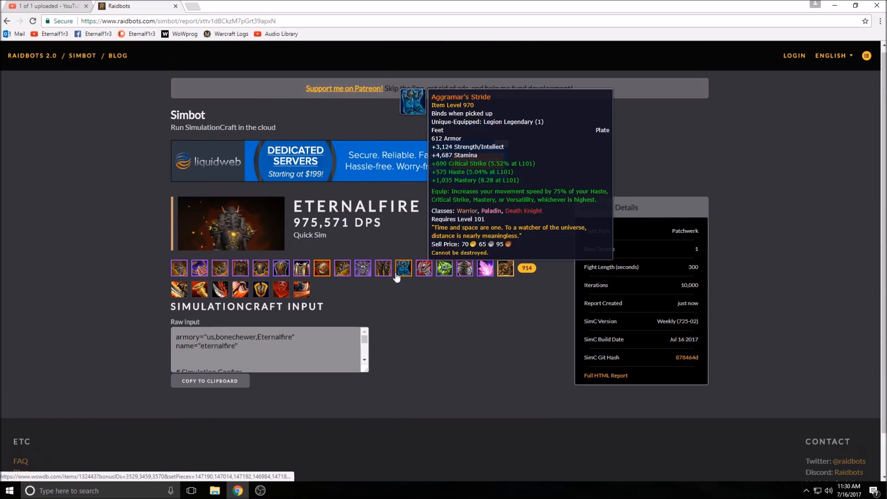
{"action": "mouse_move", "coordinate": [119, 355]}
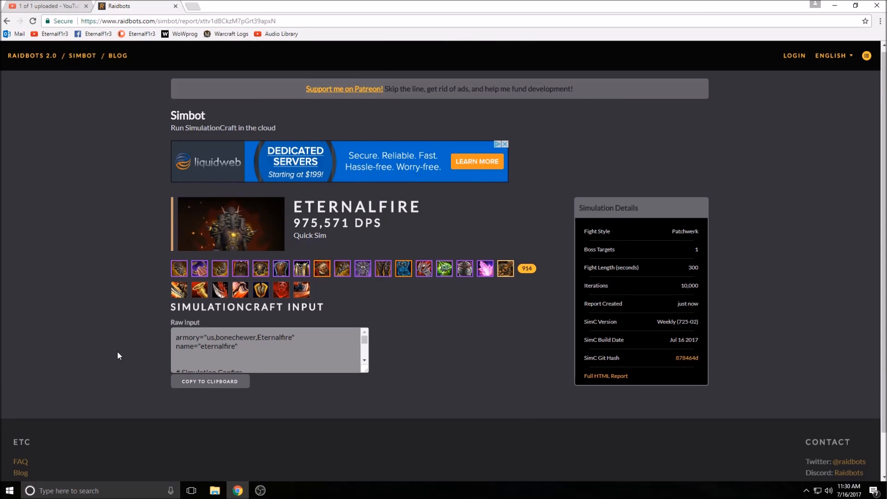
{"action": "left_click", "coordinate": [82, 55]}
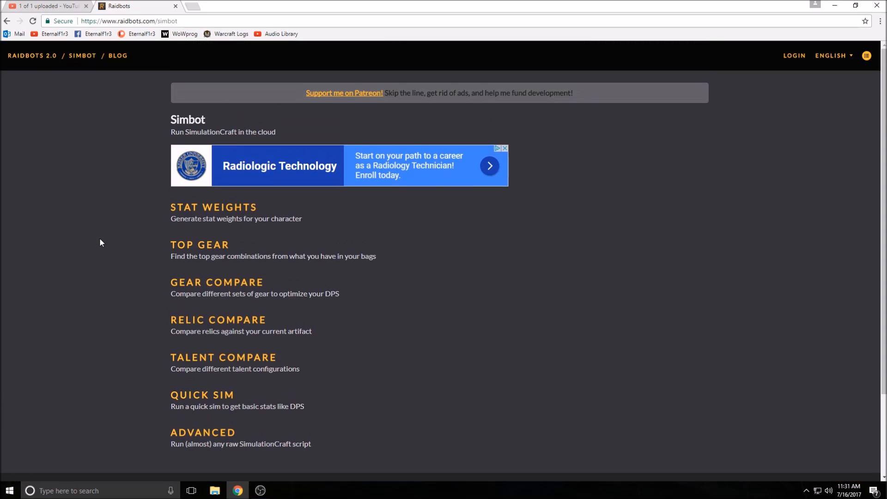
{"action": "scroll", "scroll_direction": "down", "scroll_amount": 3}
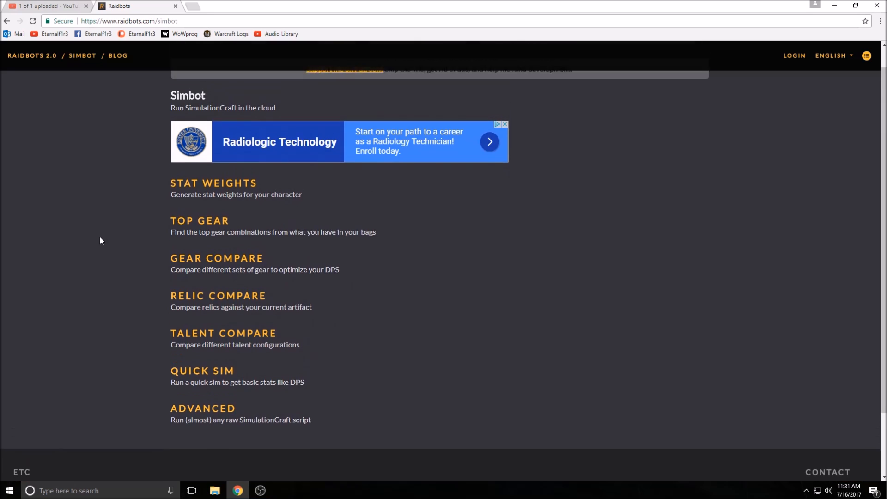
{"action": "scroll", "scroll_direction": "up", "scroll_amount": 3}
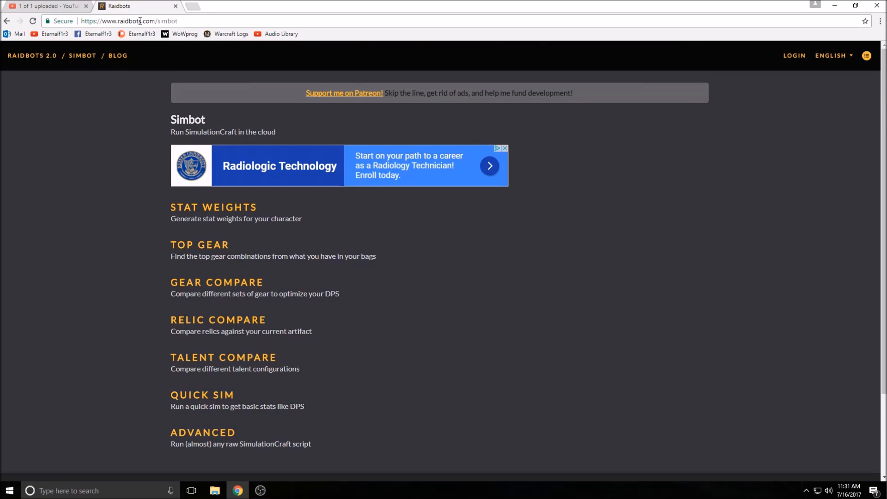
{"action": "scroll", "scroll_direction": "down", "scroll_amount": 3}
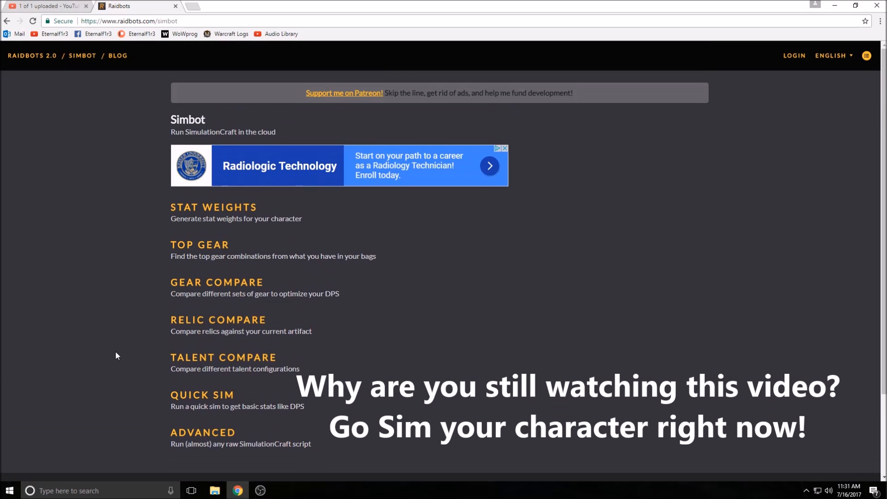
{"action": "scroll", "scroll_direction": "down", "scroll_amount": 3}
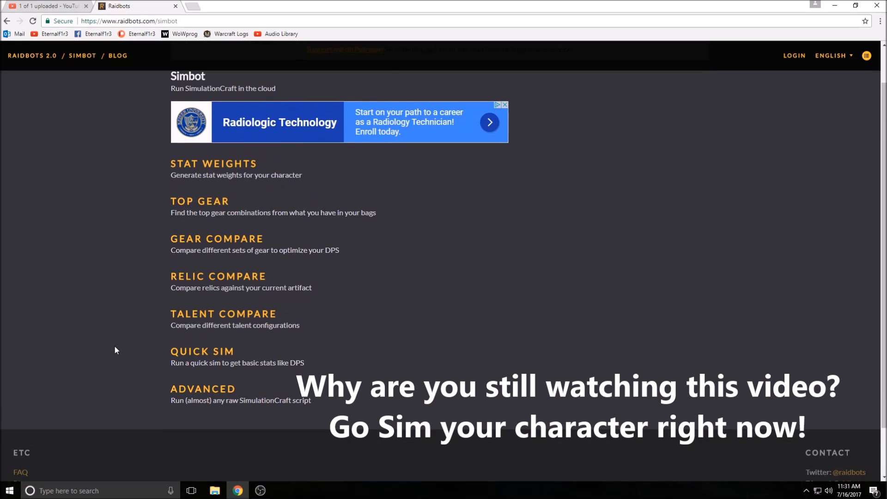